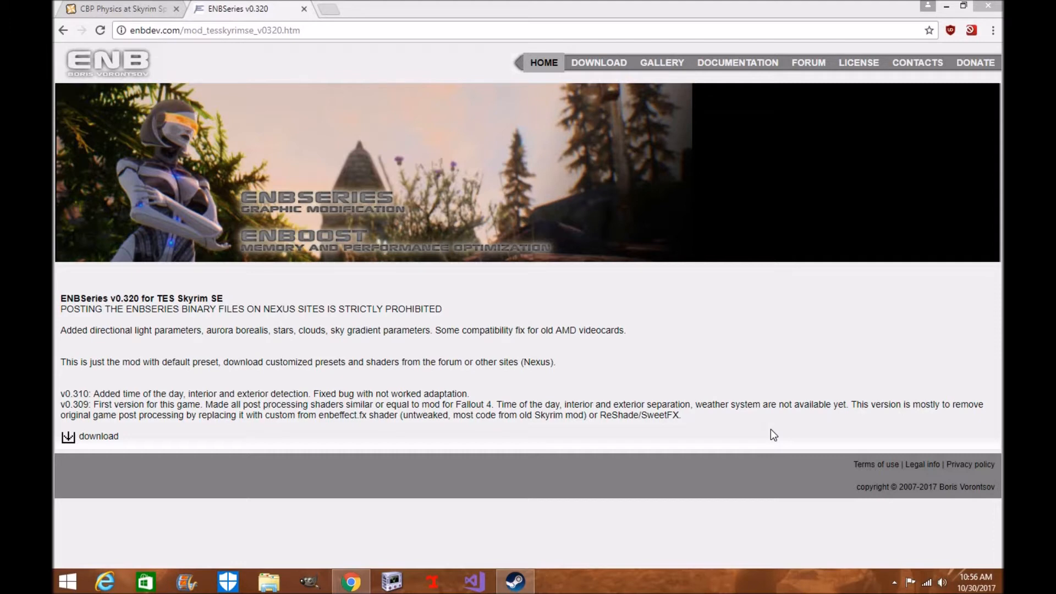
pyautogui.moveTo(754, 433)
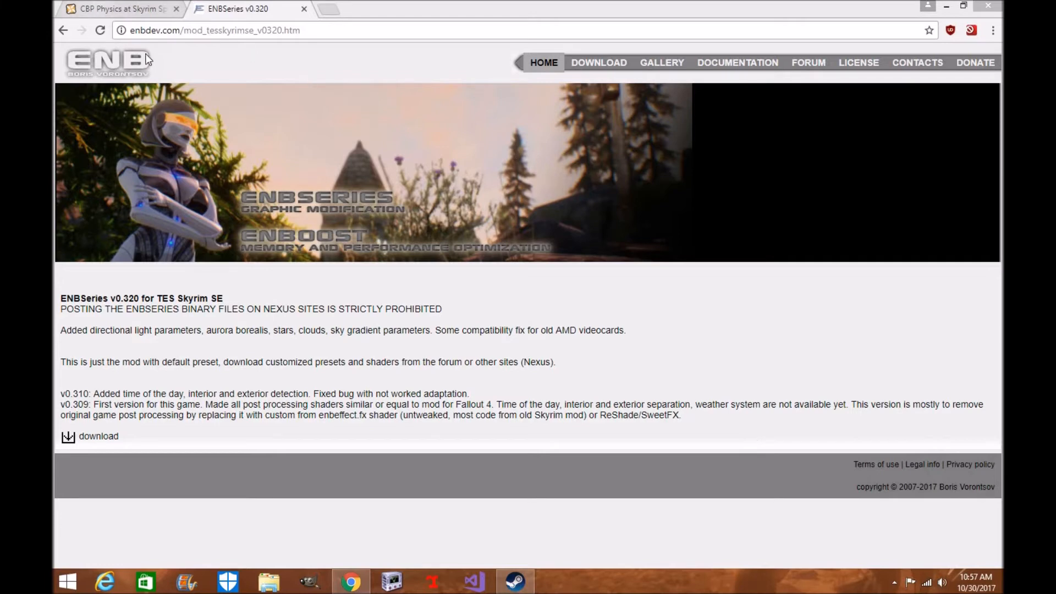
# Step: Switch to the 'CBP Physics at Skyrim' Nexus Mods tab to view its description
pyautogui.click(121, 10)
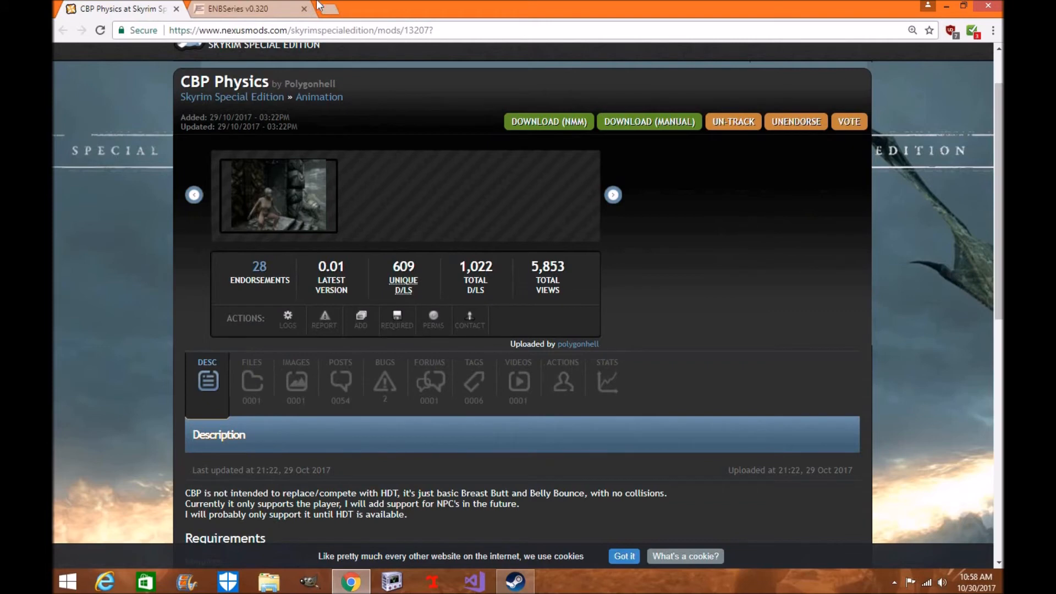
pyautogui.click(244, 9)
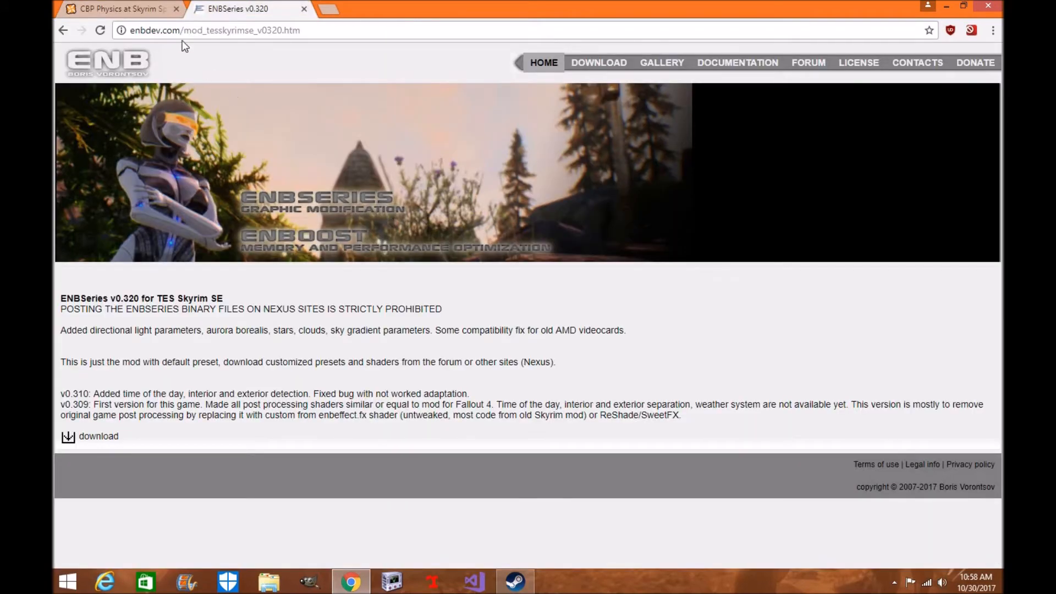
pyautogui.click(121, 8)
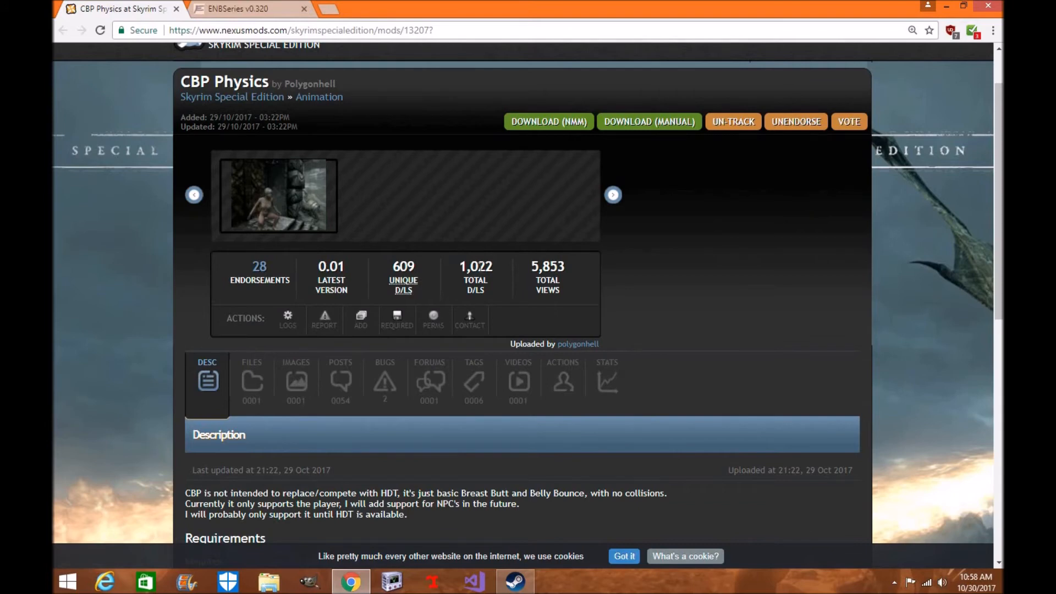
# Step: Scroll the CBP Physics description to read its Requirements and ENB incompatibility notes
pyautogui.scroll(-3)
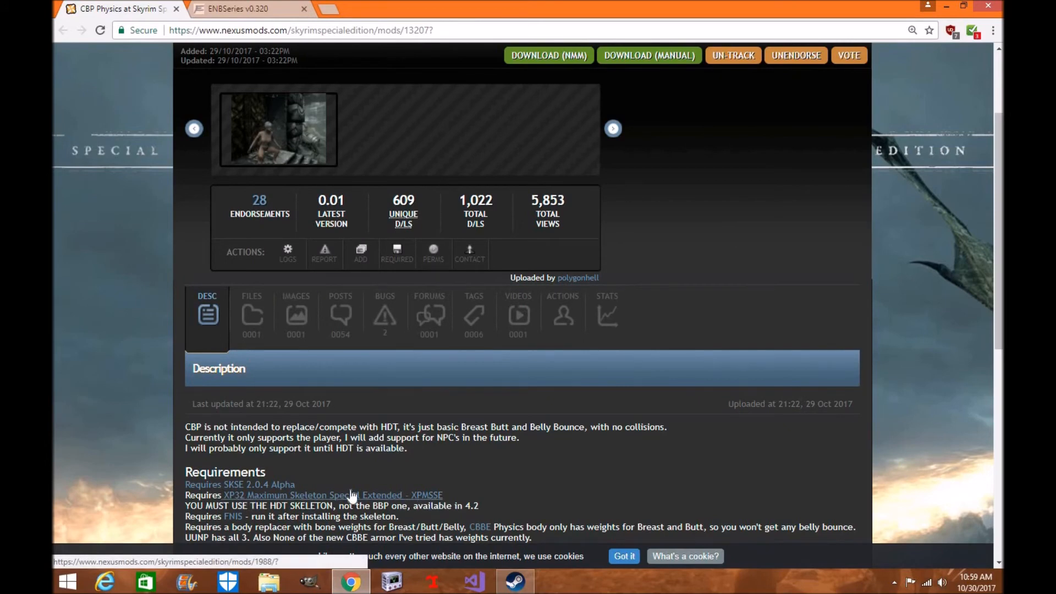
pyautogui.scroll(-3)
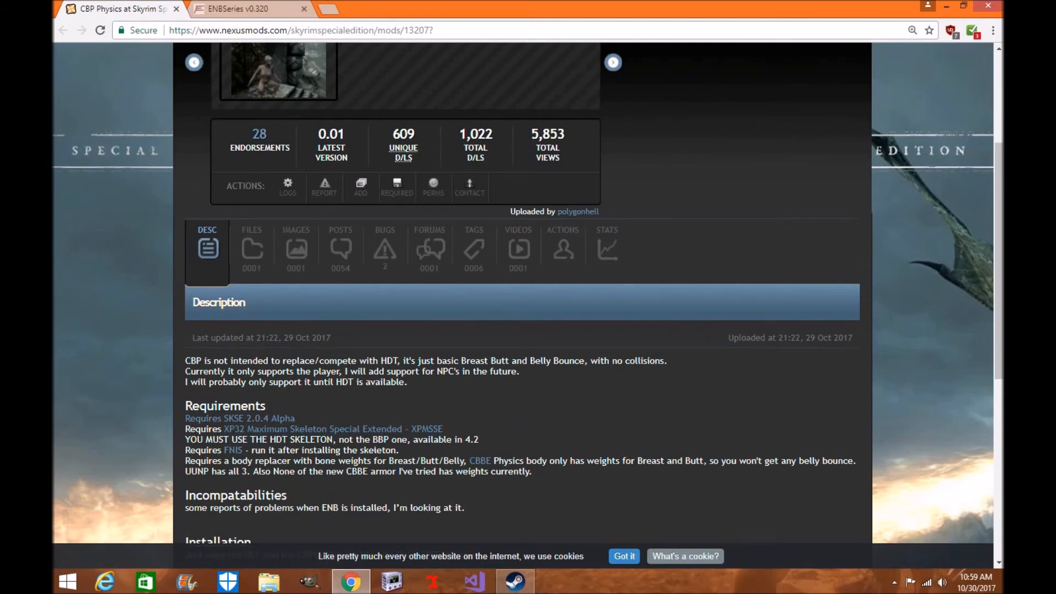
pyautogui.scroll(3)
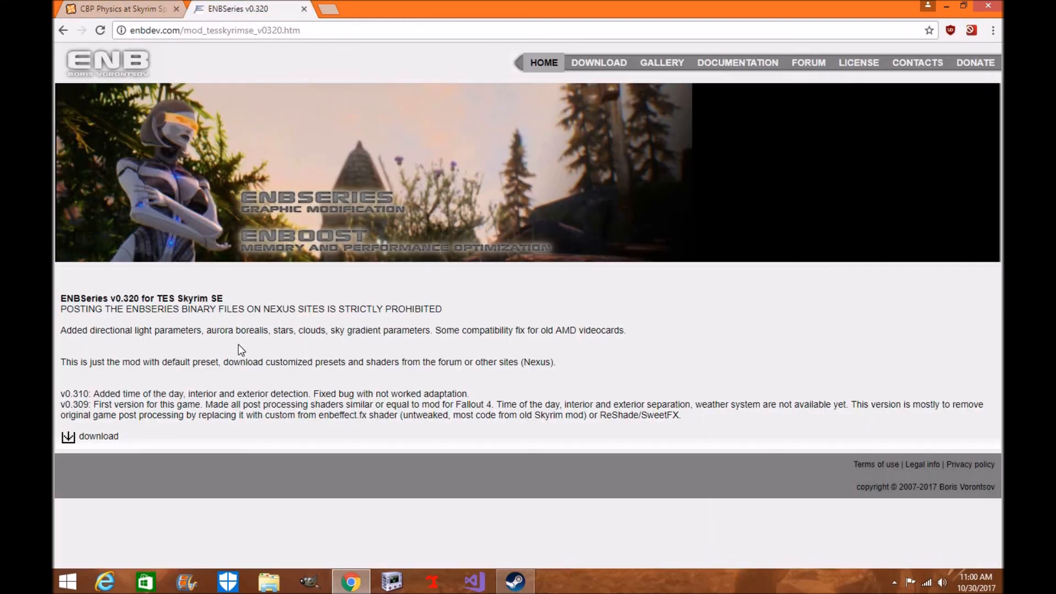
pyautogui.moveTo(273, 343)
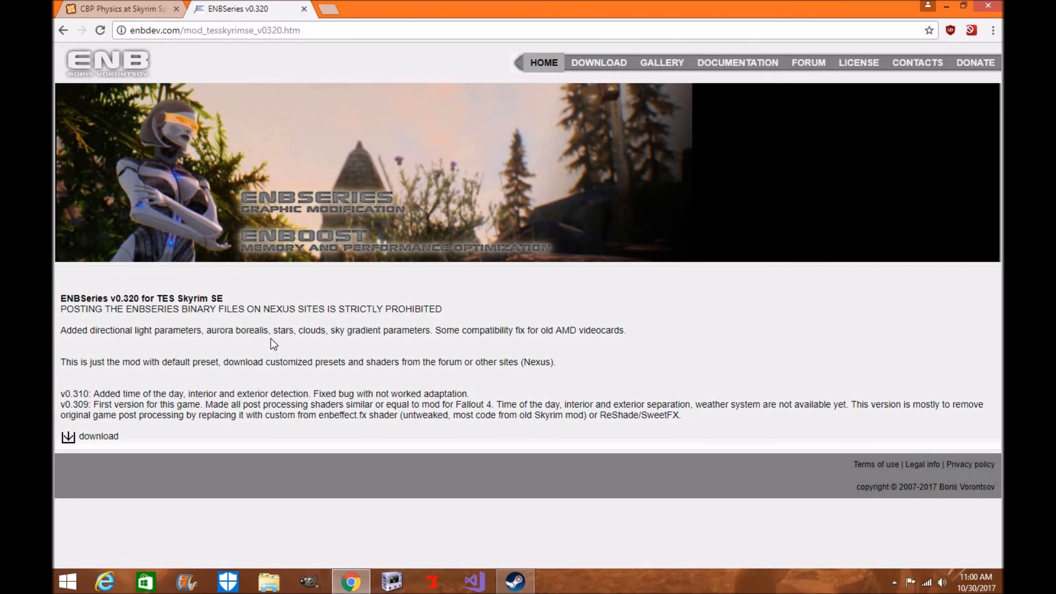
pyautogui.moveTo(168, 186)
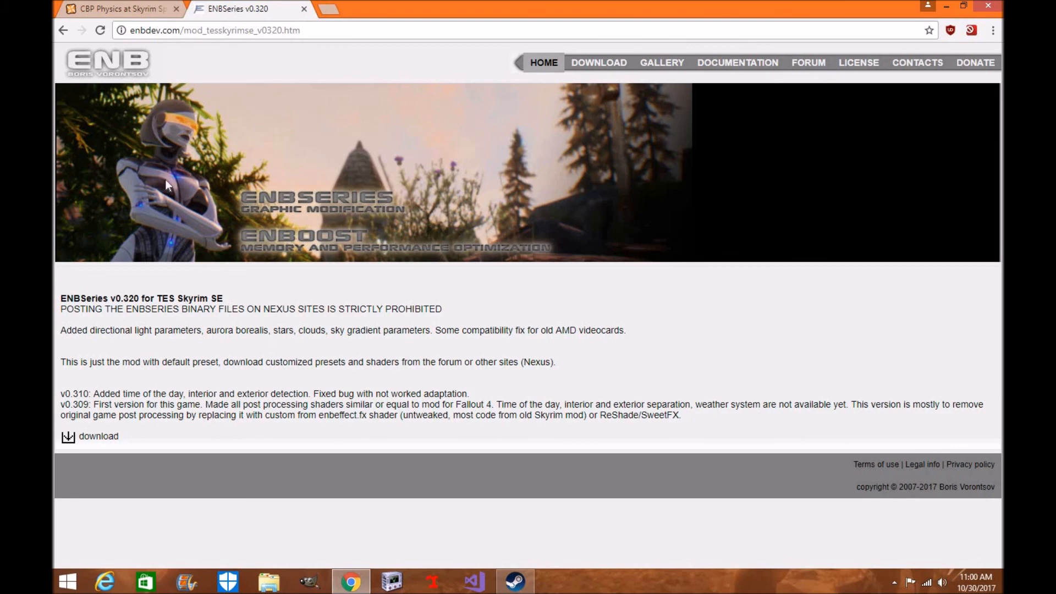
# Step: Return to the 'CBP Physics at Skyrim' tab, showing the page from its top
pyautogui.click(124, 10)
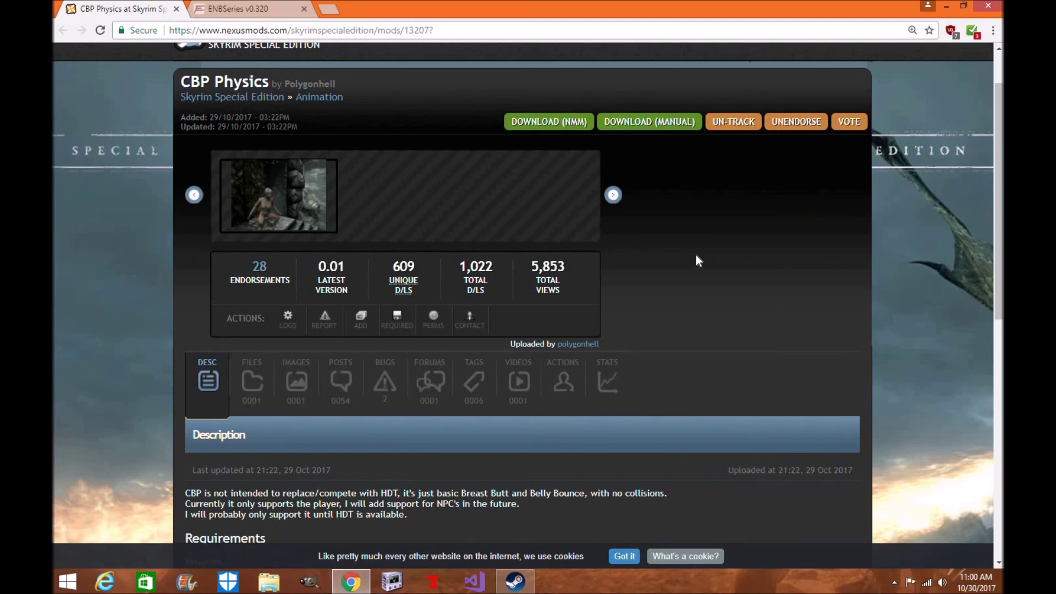
pyautogui.moveTo(732, 494)
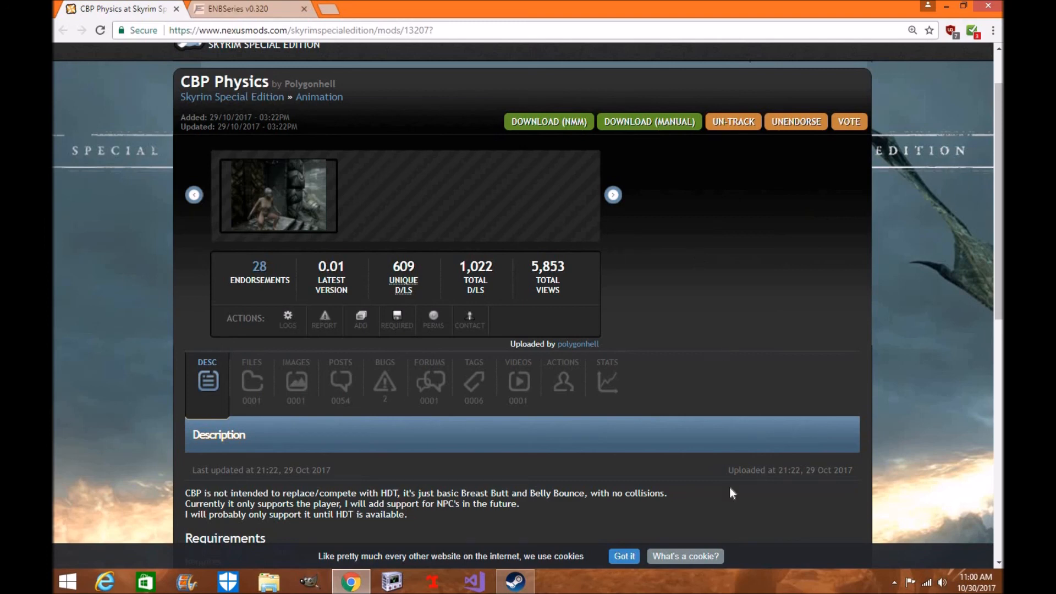